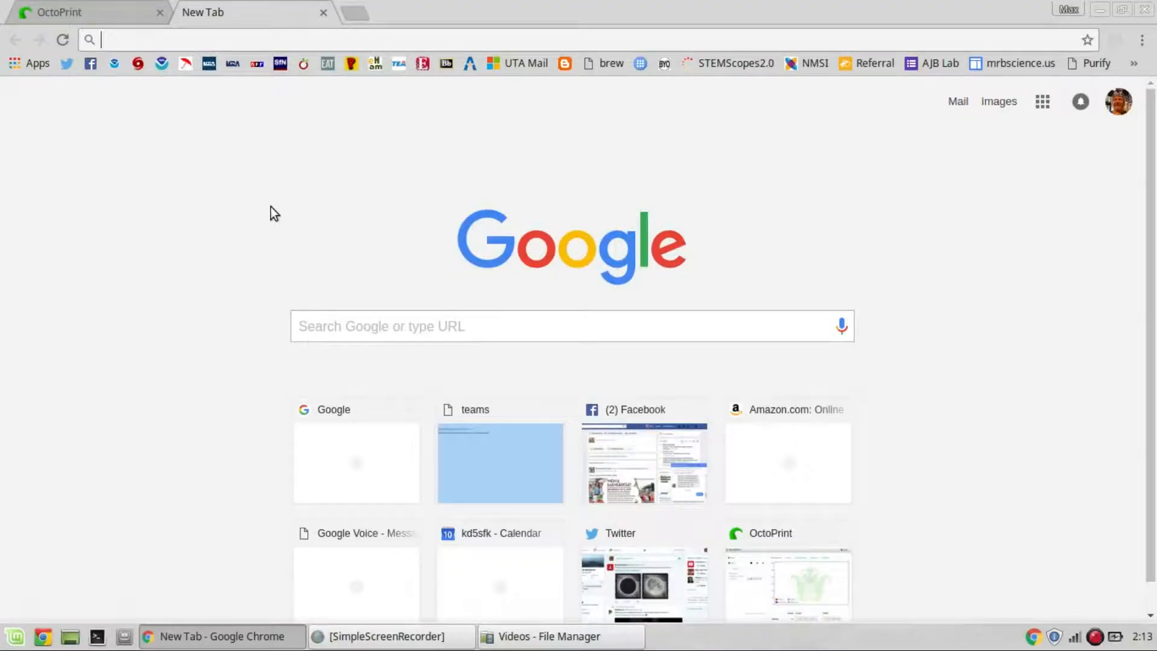
{"action": "mouse_move", "coordinate": [435, 214]}
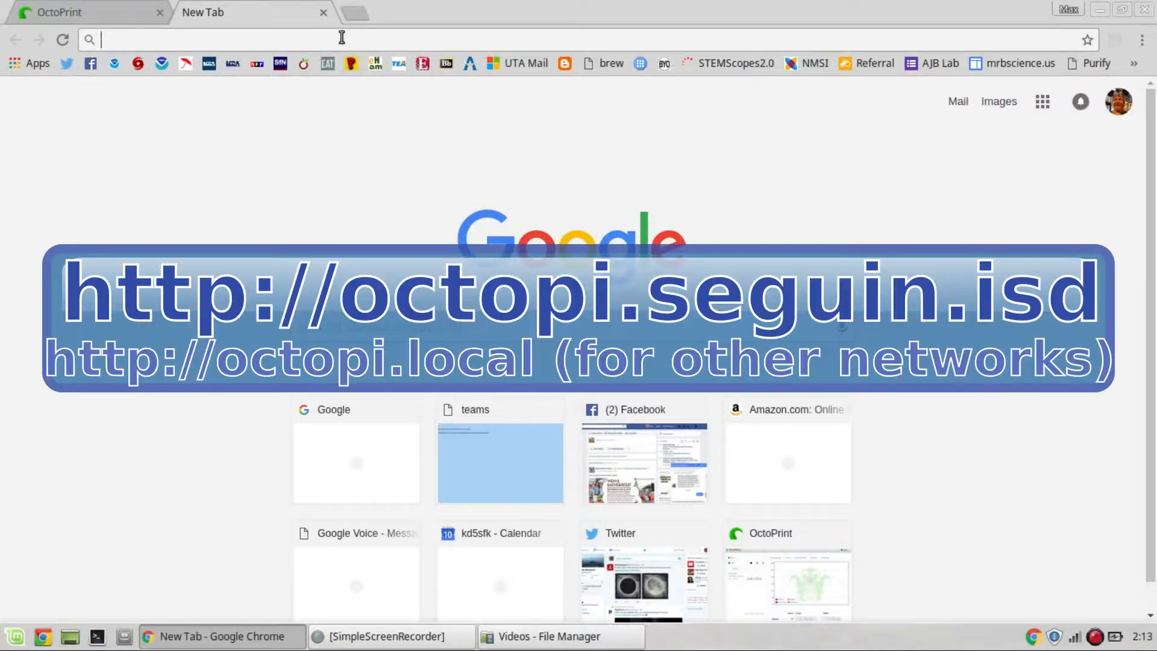
Enter the octopi.seguin.isd address in Chrome to load the OctoPrint dashboard
{"action": "type", "text": "octi"}
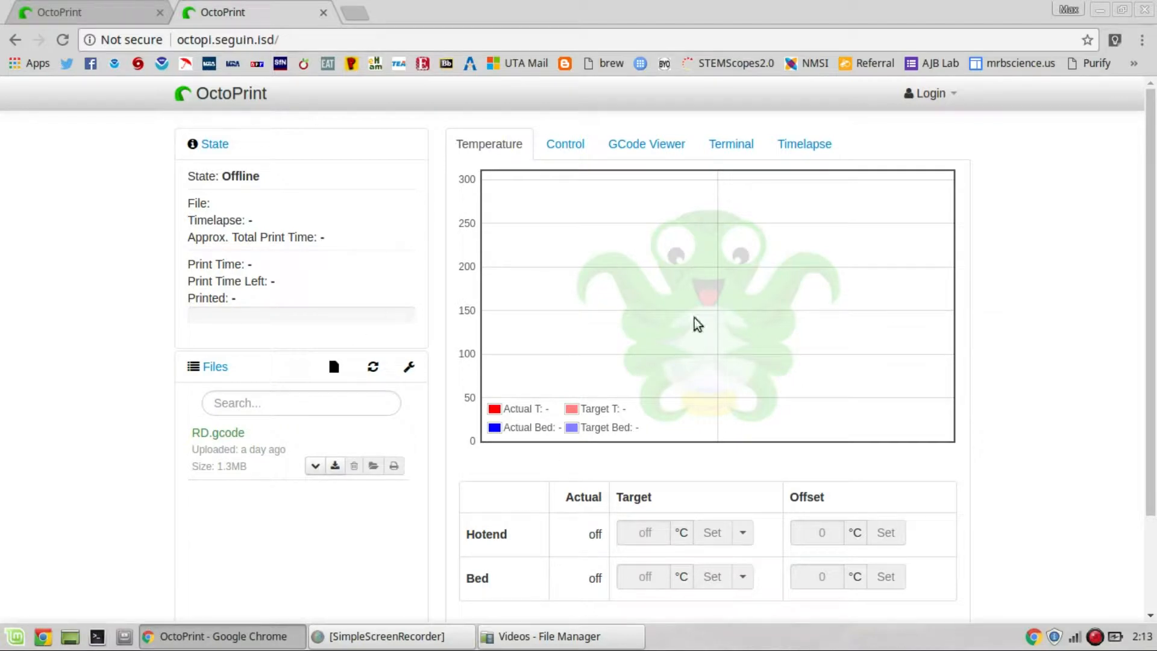
{"action": "mouse_move", "coordinate": [577, 405]}
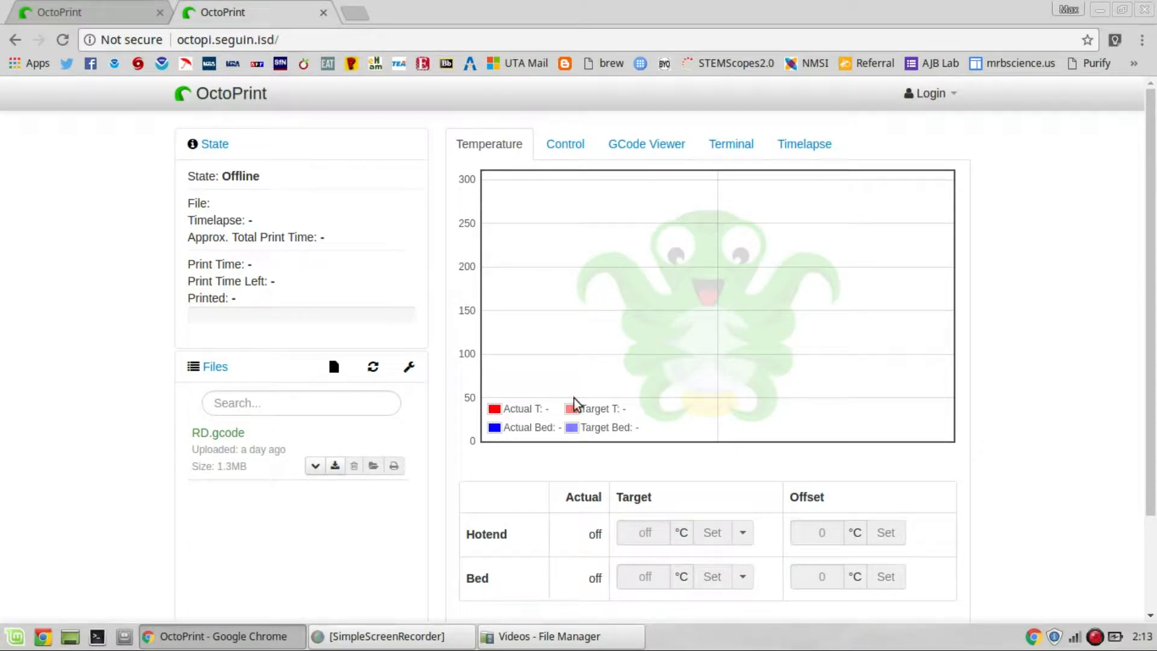
{"action": "mouse_move", "coordinate": [453, 190]}
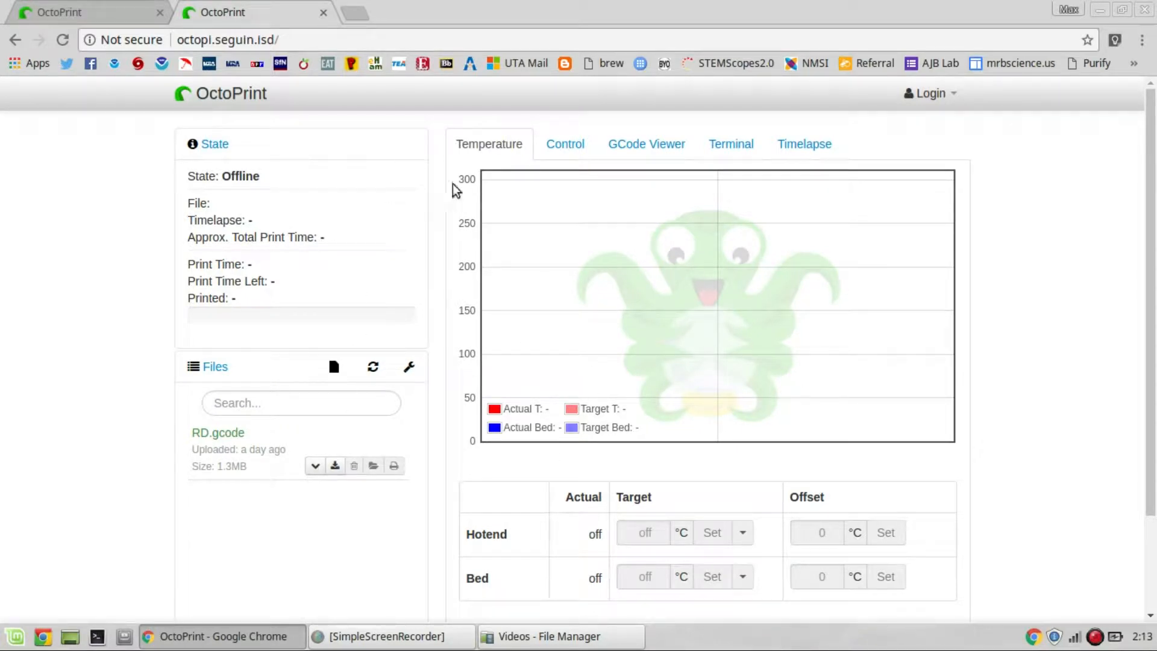
Log in to OctoPrint as user lulzbot with the account password
{"action": "left_click", "coordinate": [929, 93]}
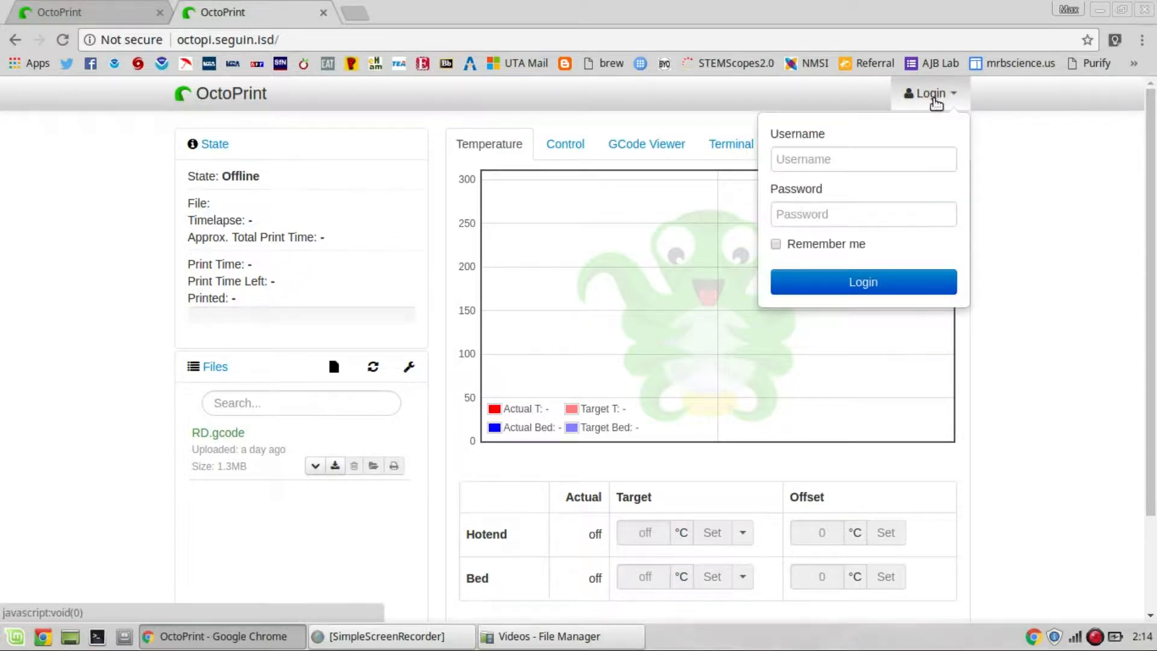
{"action": "left_click", "coordinate": [862, 158]}
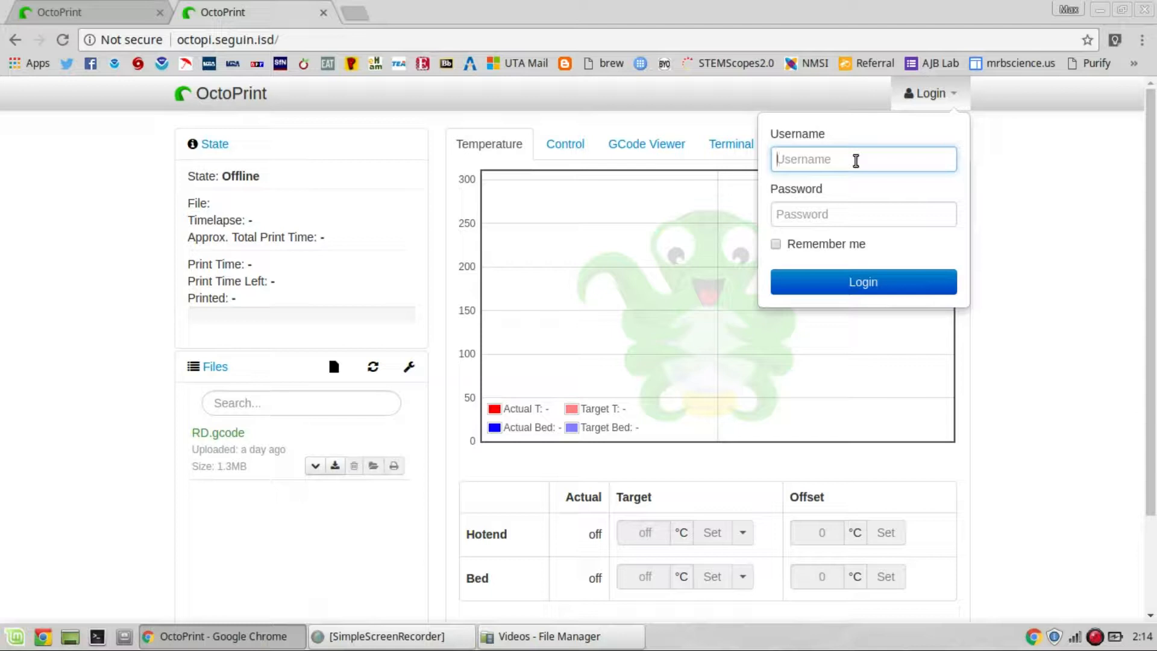
{"action": "type", "text": "lulzbot"}
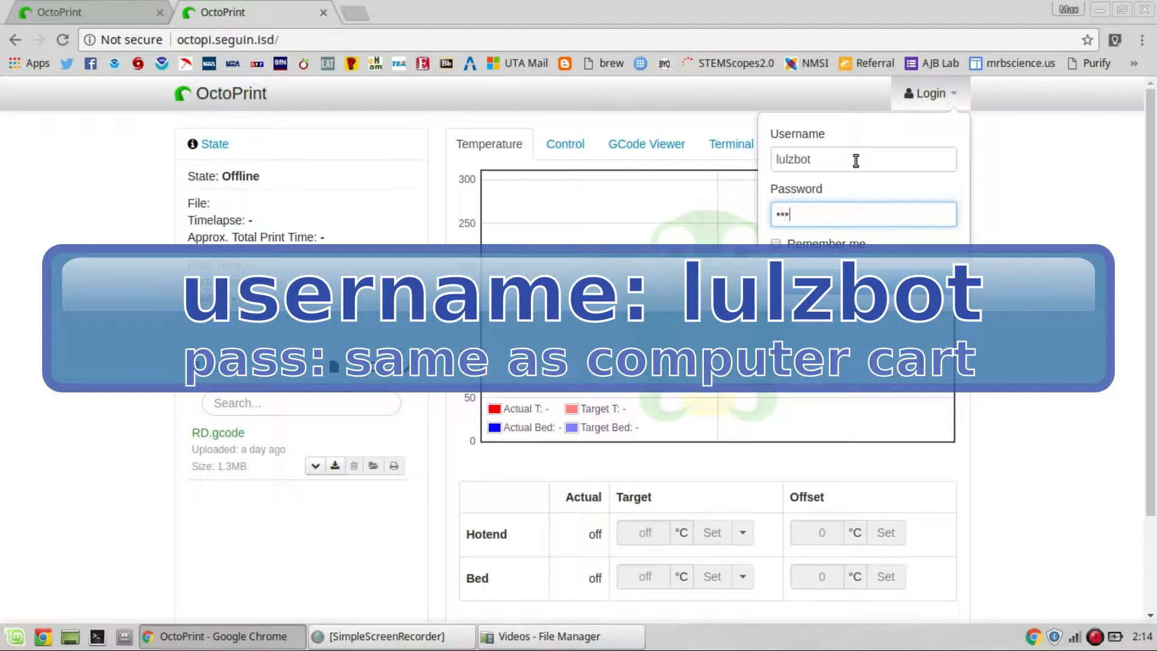
{"action": "type", "text": "••"}
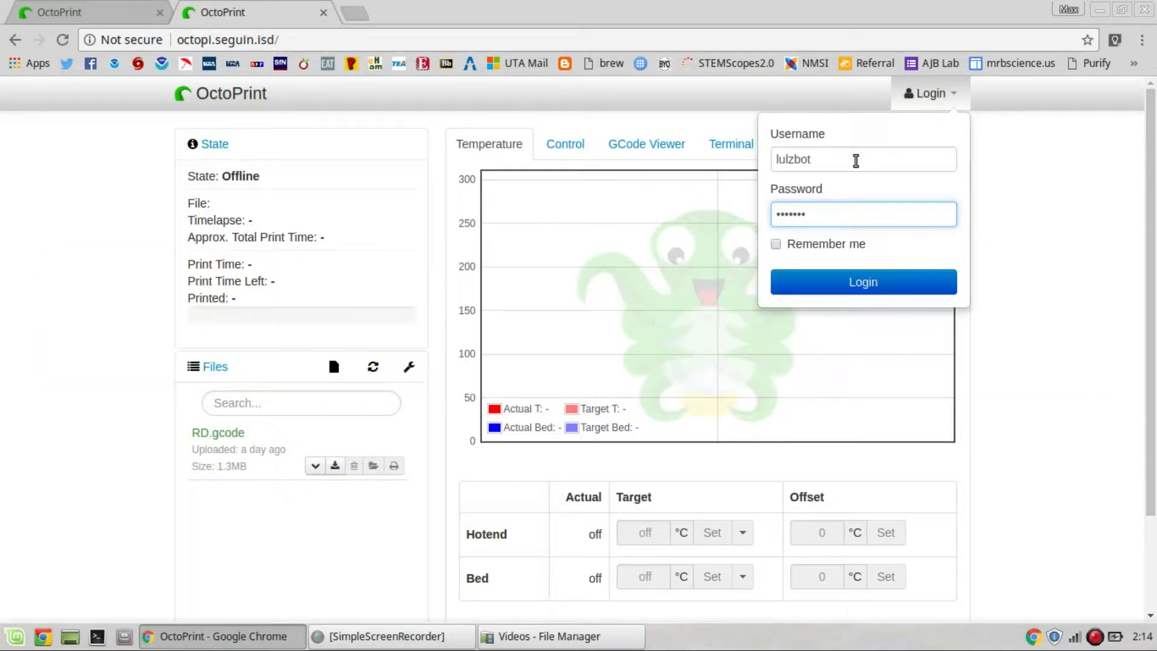
{"action": "left_click", "coordinate": [862, 282]}
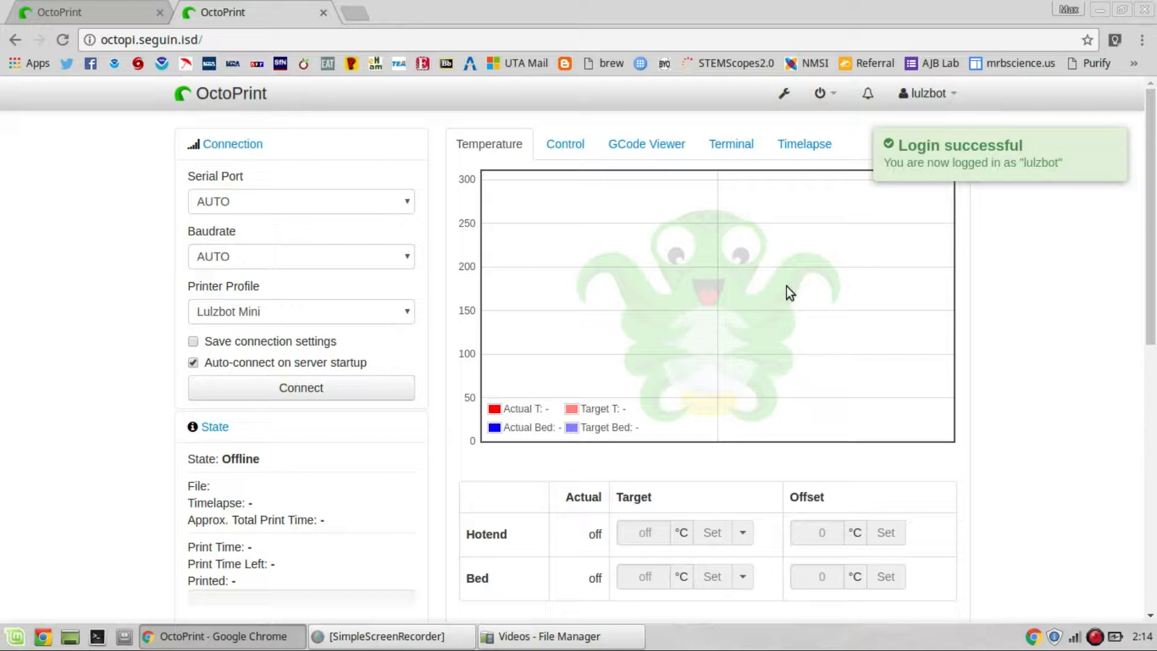
{"action": "mouse_move", "coordinate": [355, 444]}
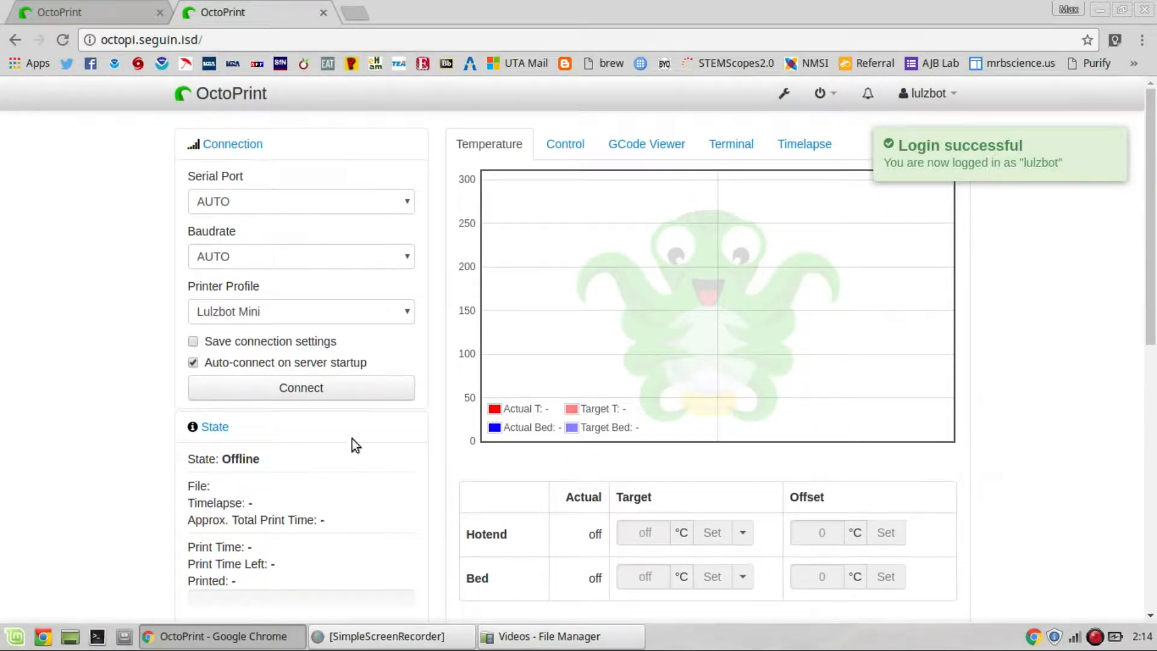
{"action": "mouse_move", "coordinate": [151, 373]}
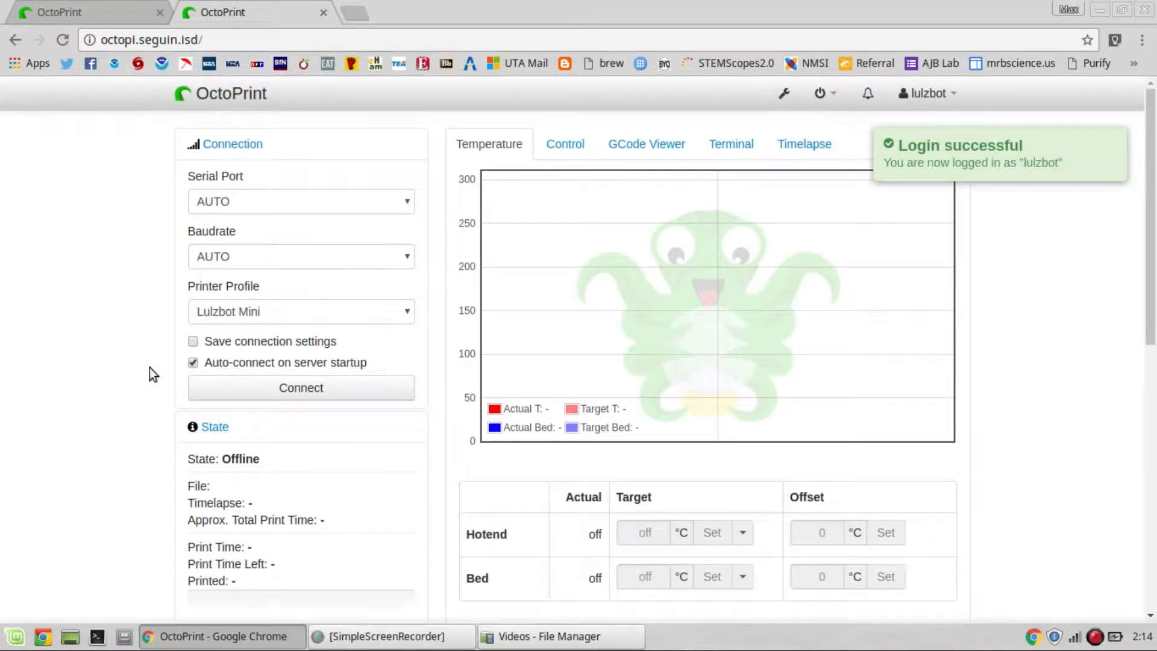
{"action": "mouse_move", "coordinate": [247, 393]}
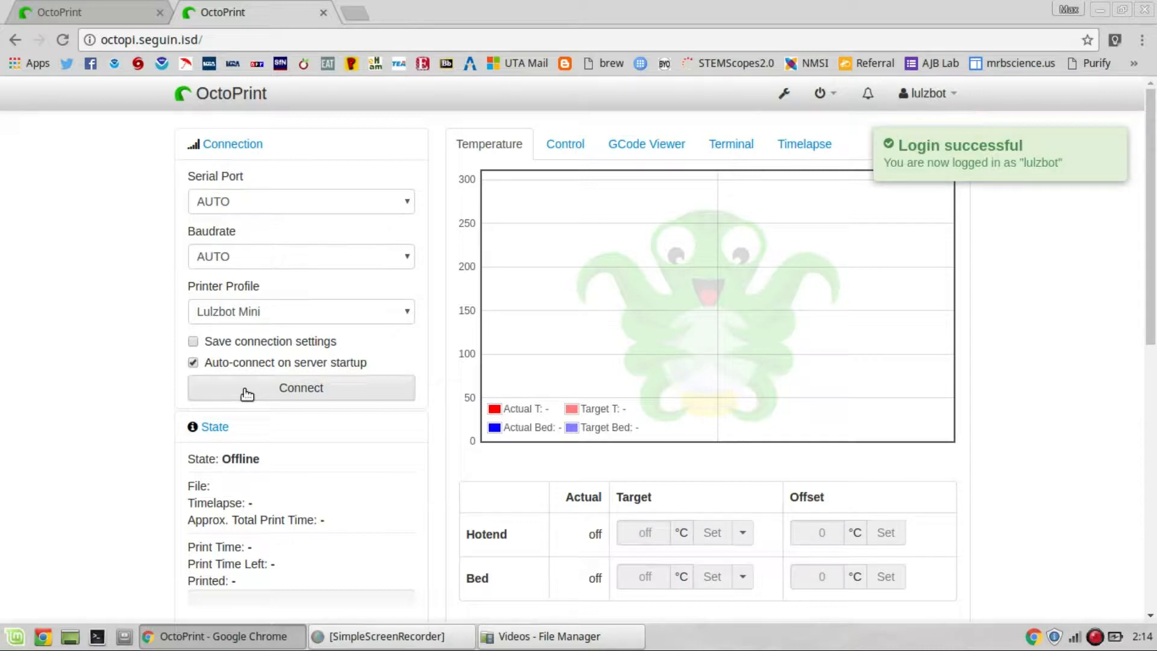
Connect to the printer using AUTO port and baudrate with the Lulzbot Mini profile
{"action": "left_click", "coordinate": [300, 388]}
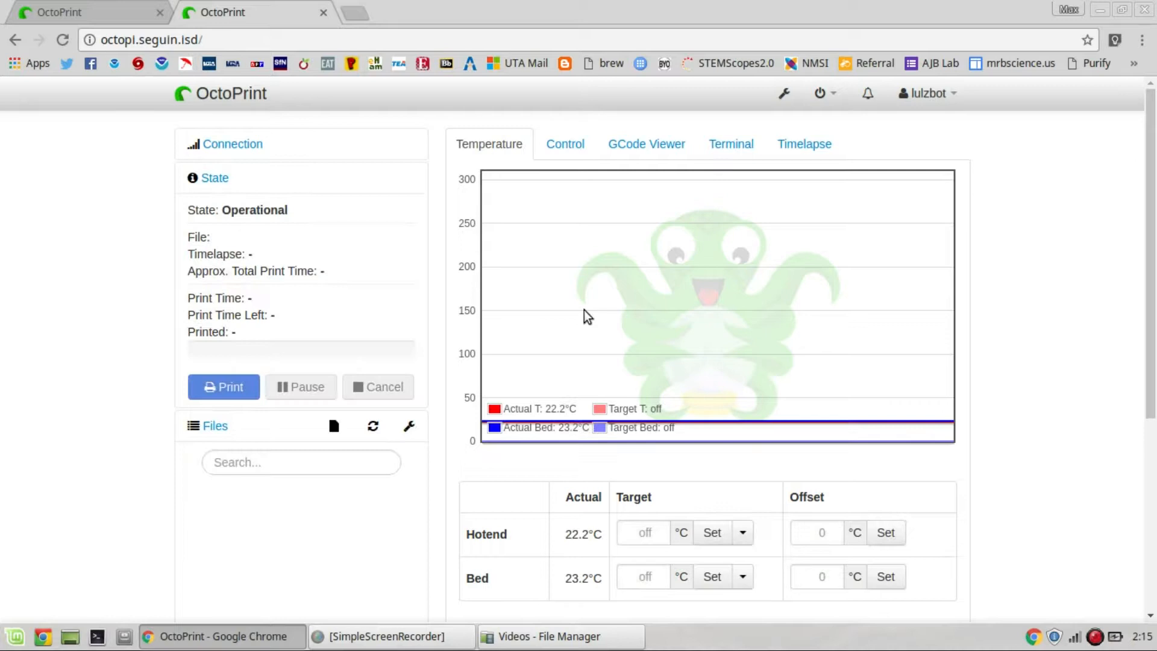
{"action": "mouse_move", "coordinate": [351, 305]}
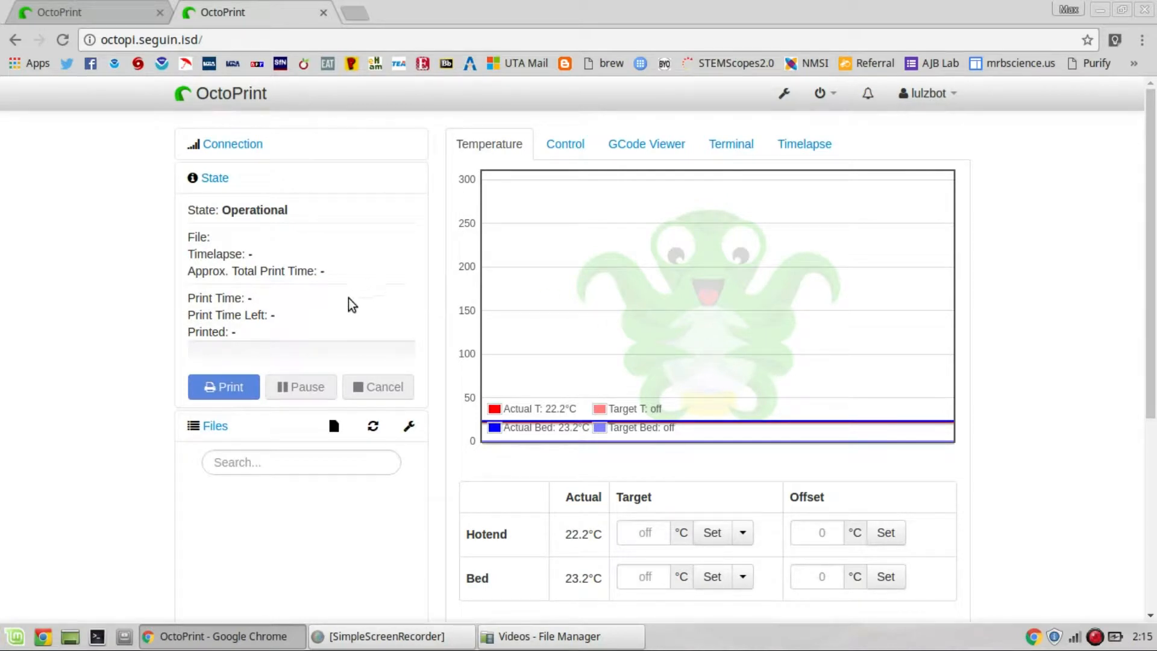
{"action": "mouse_move", "coordinate": [233, 206]}
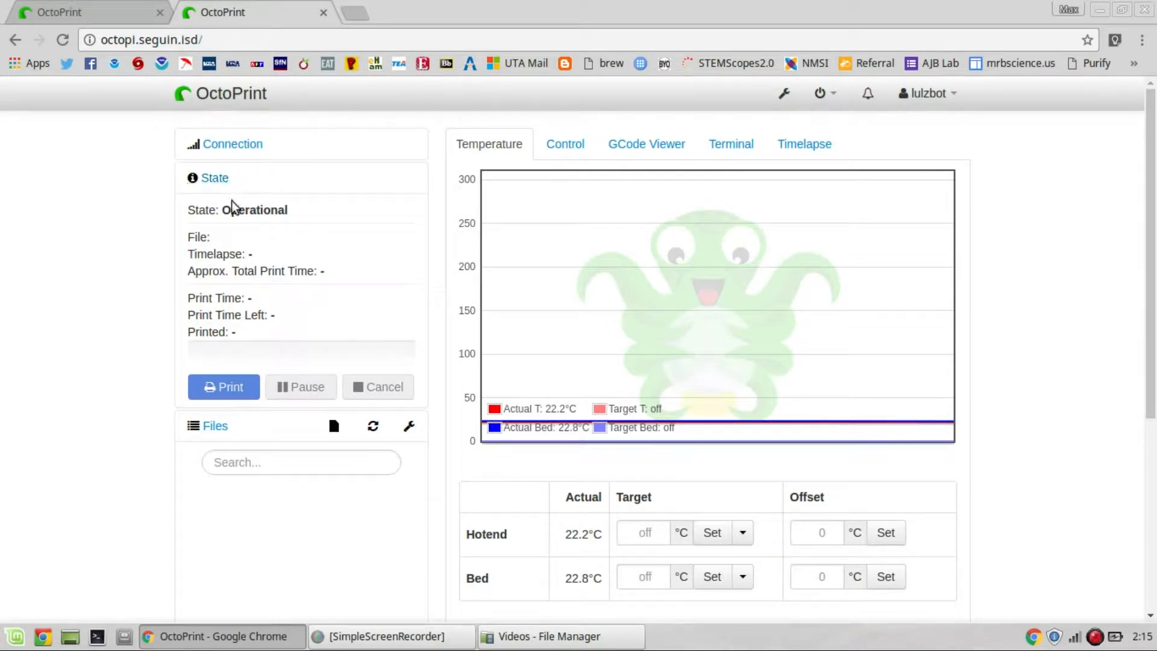
{"action": "mouse_move", "coordinate": [275, 230]}
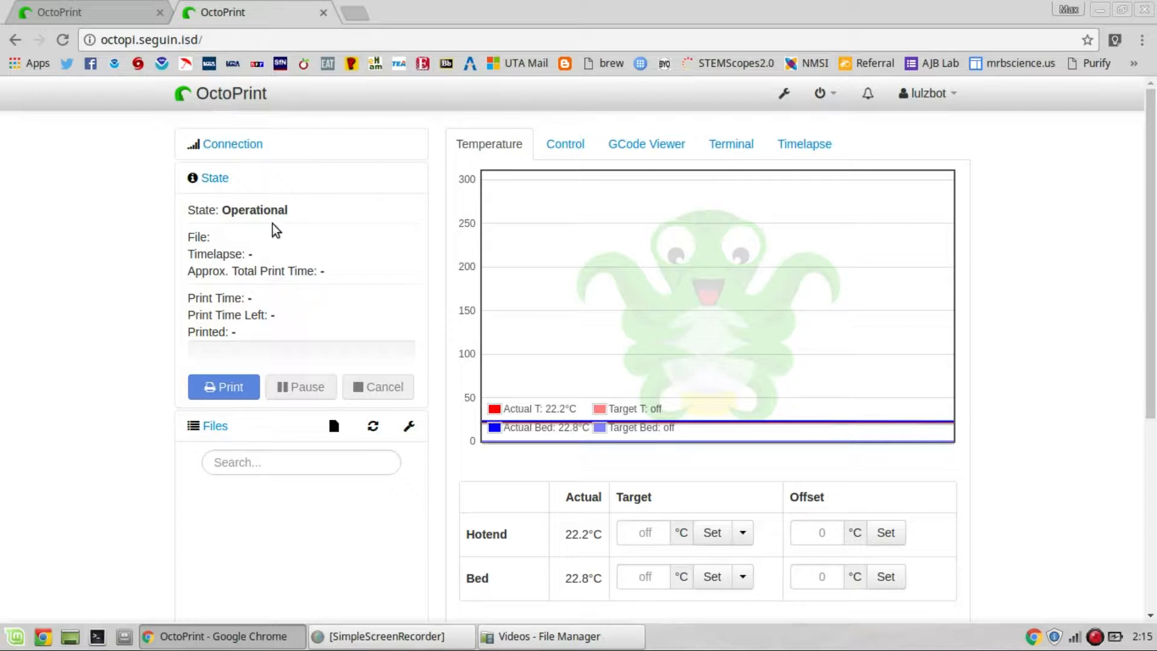
{"action": "mouse_move", "coordinate": [553, 509]}
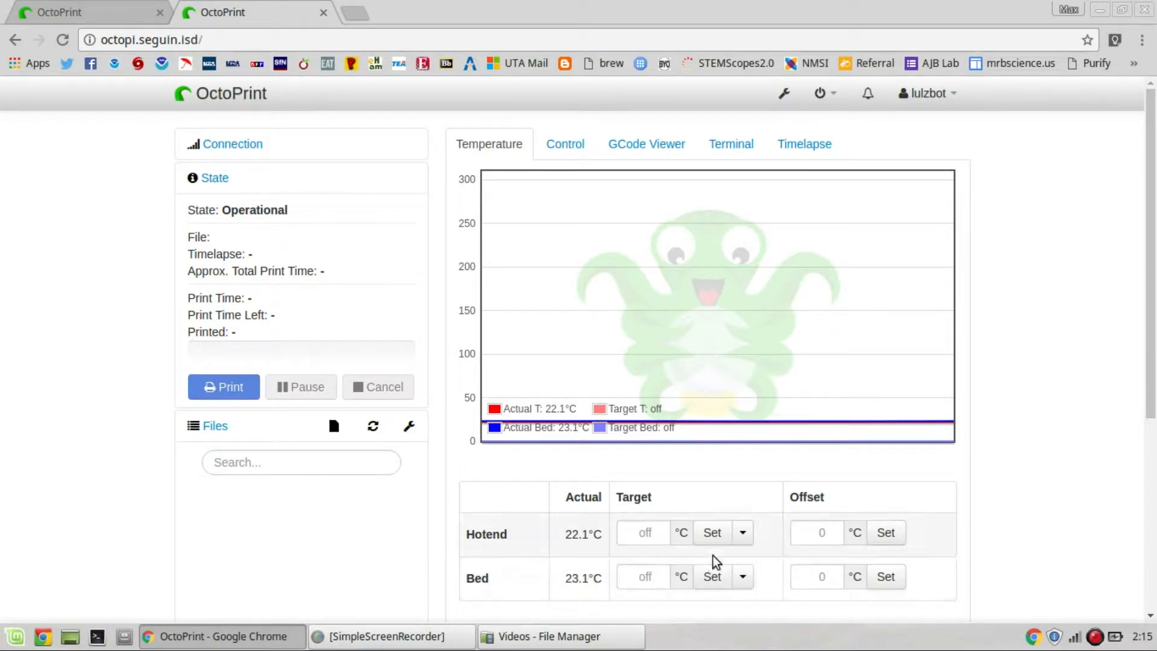
{"action": "mouse_move", "coordinate": [738, 533]}
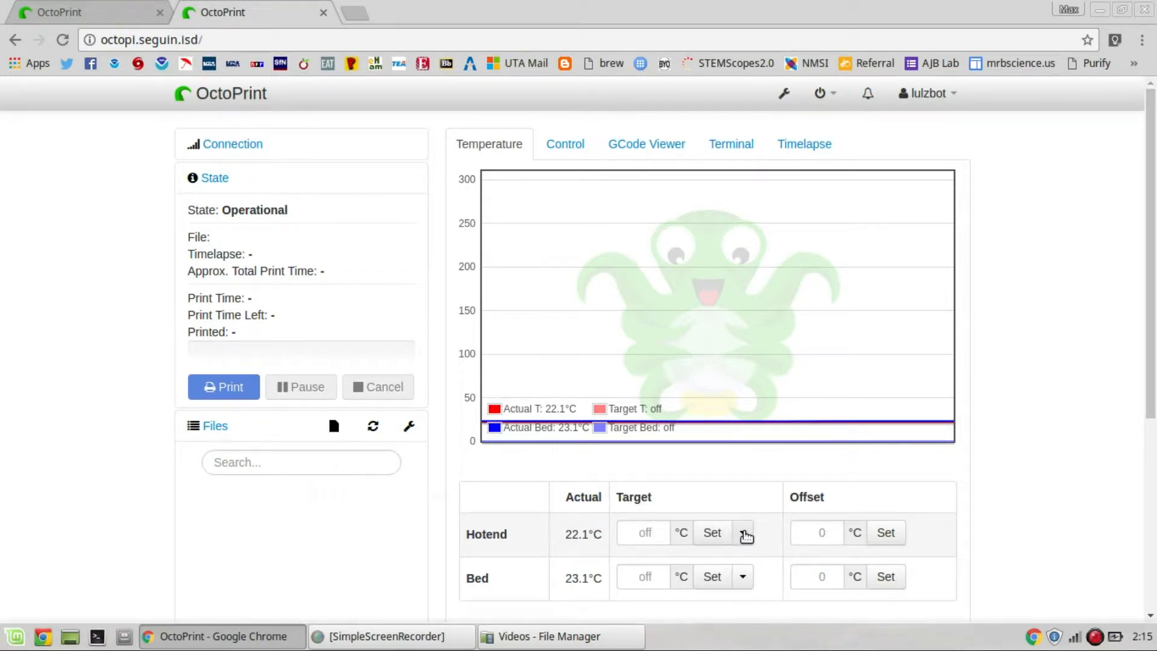
Set the hotend target to the PLA preset of 205°C
{"action": "left_click", "coordinate": [745, 533]}
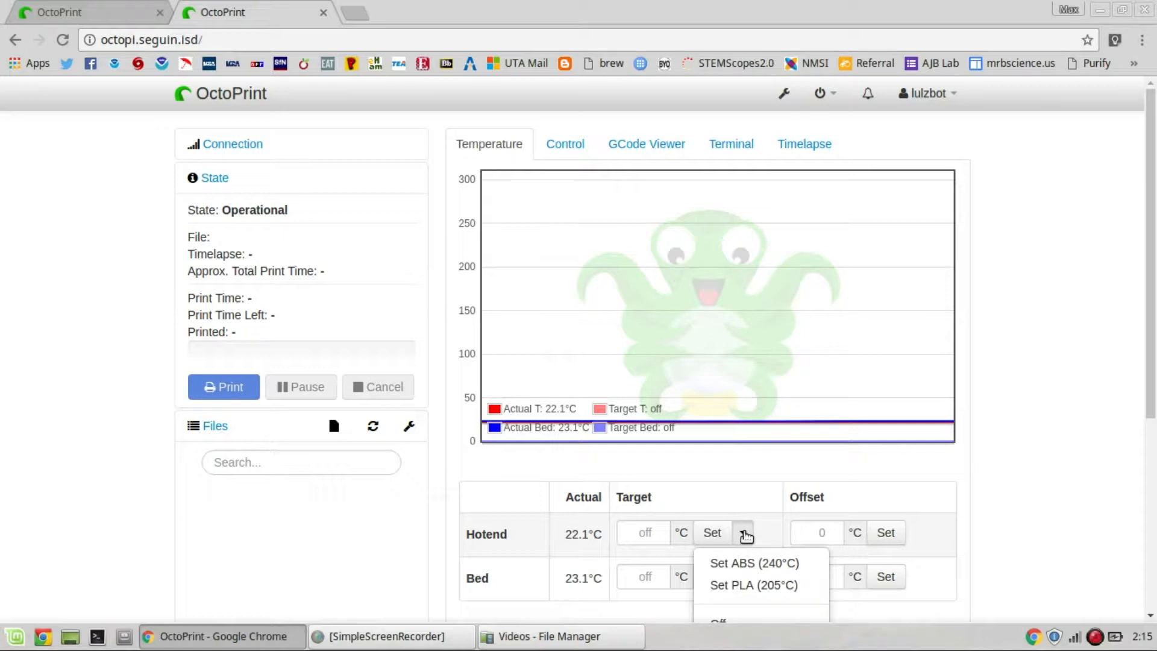
{"action": "mouse_move", "coordinate": [752, 585]}
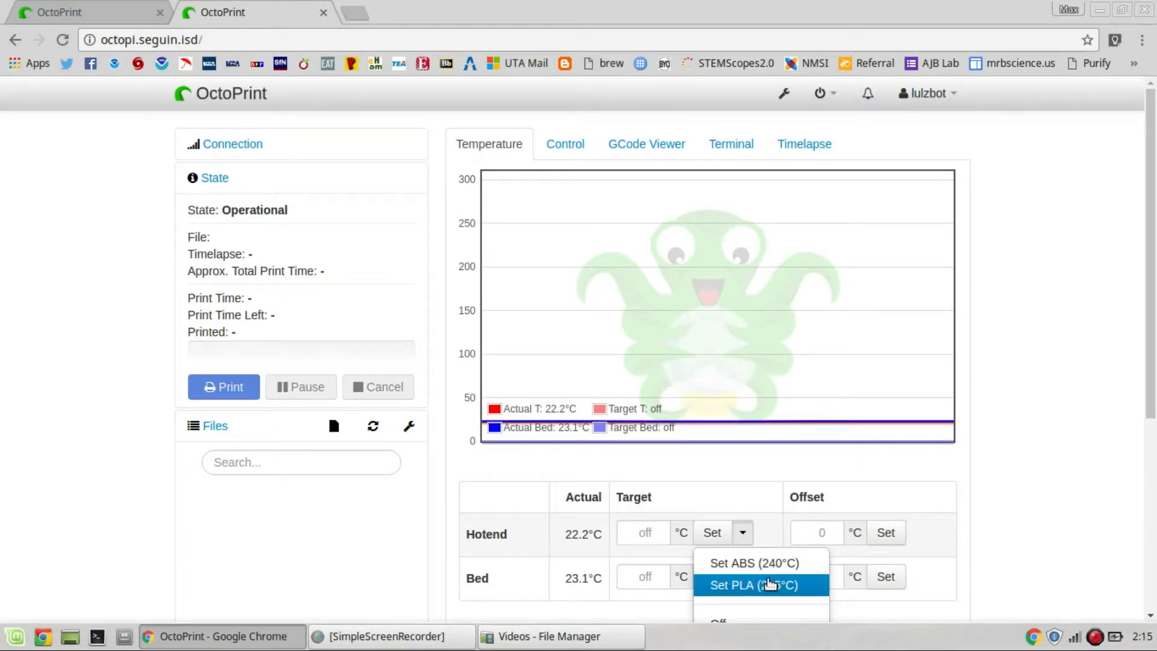
{"action": "left_click", "coordinate": [753, 584]}
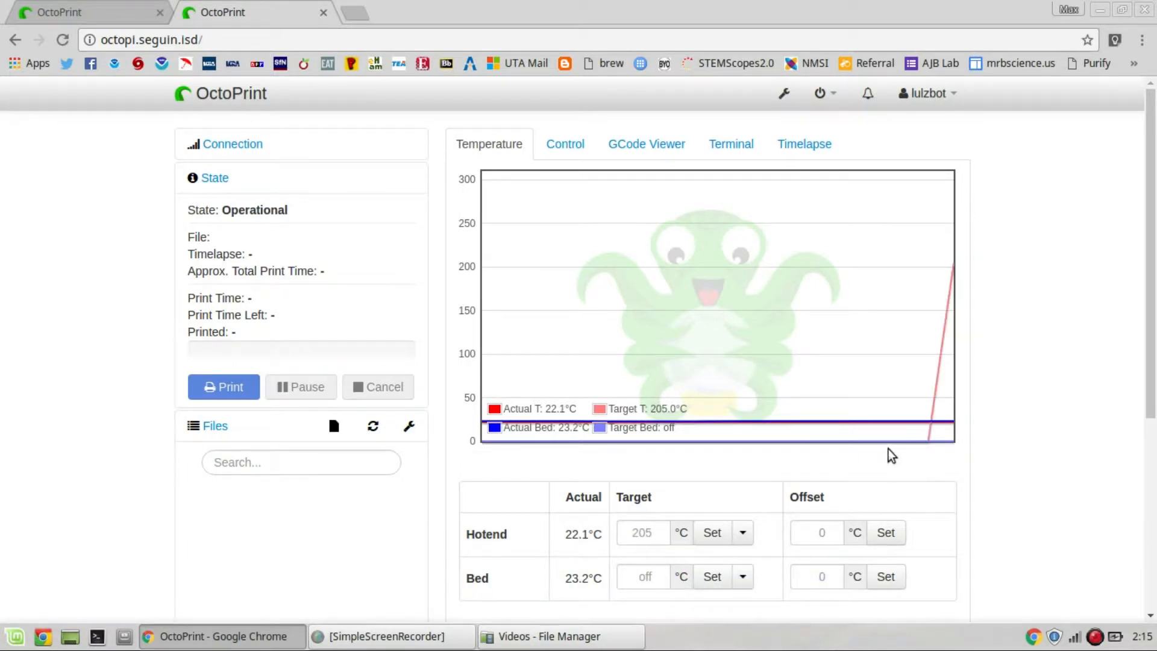
{"action": "mouse_move", "coordinate": [931, 365]}
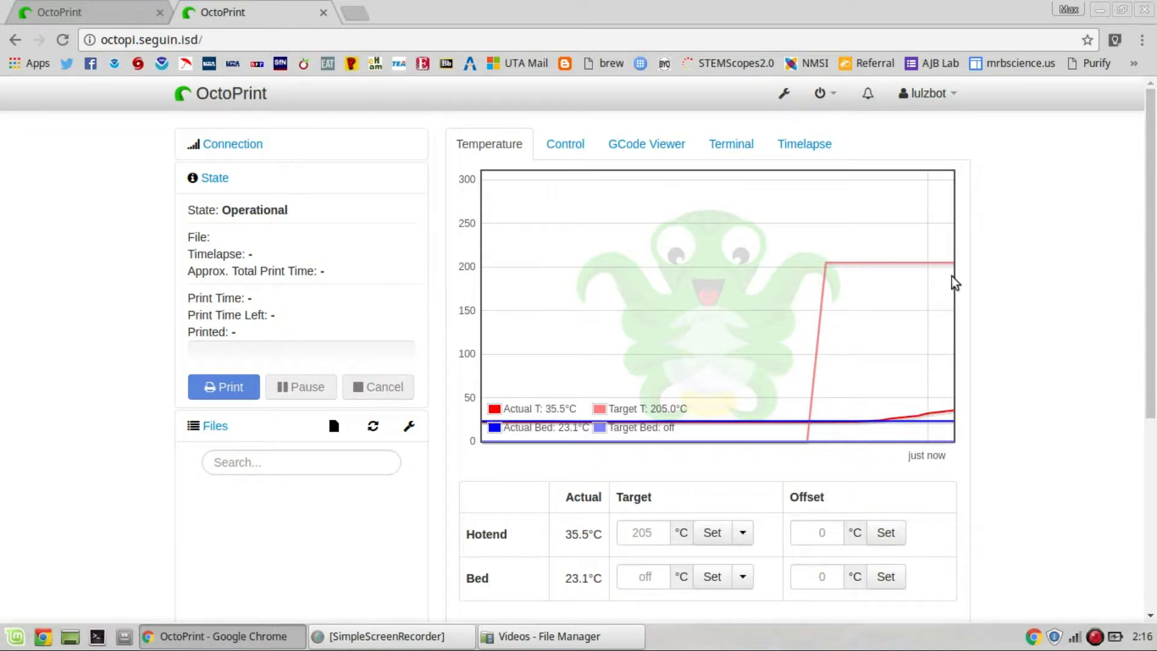
{"action": "mouse_move", "coordinate": [930, 273]}
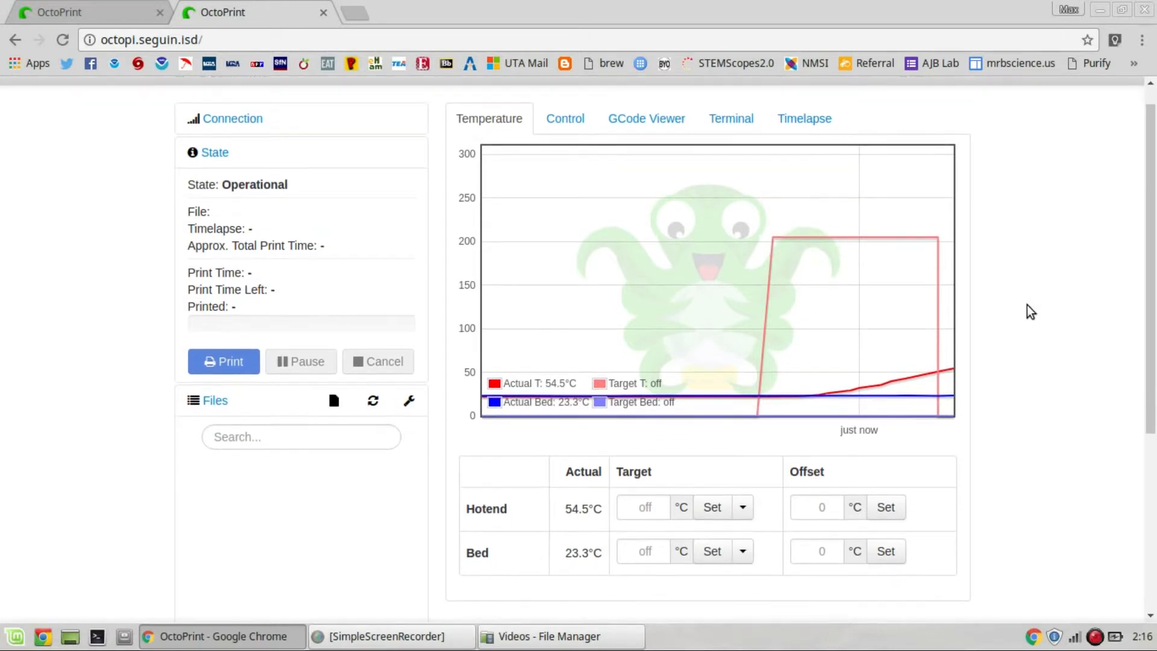
Upload Brilliant_Bigery-Albar.gcode from the Downloads folder into the Files panel
{"action": "scroll", "scroll_direction": "down", "scroll_amount": 3}
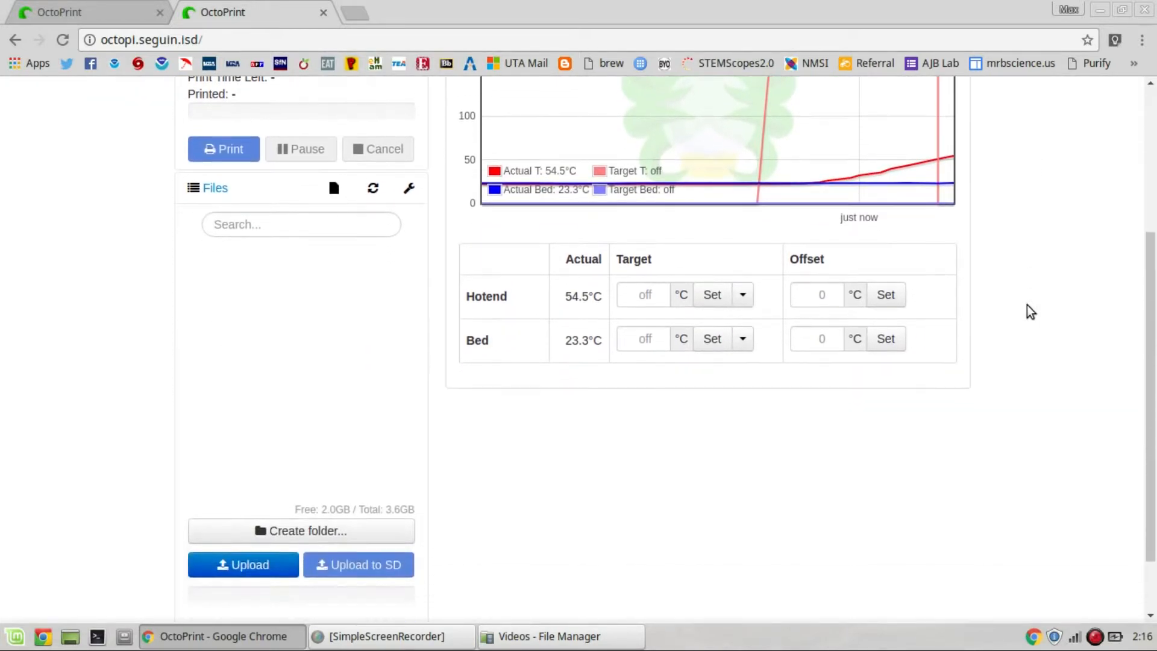
{"action": "scroll", "scroll_direction": "down", "scroll_amount": 3}
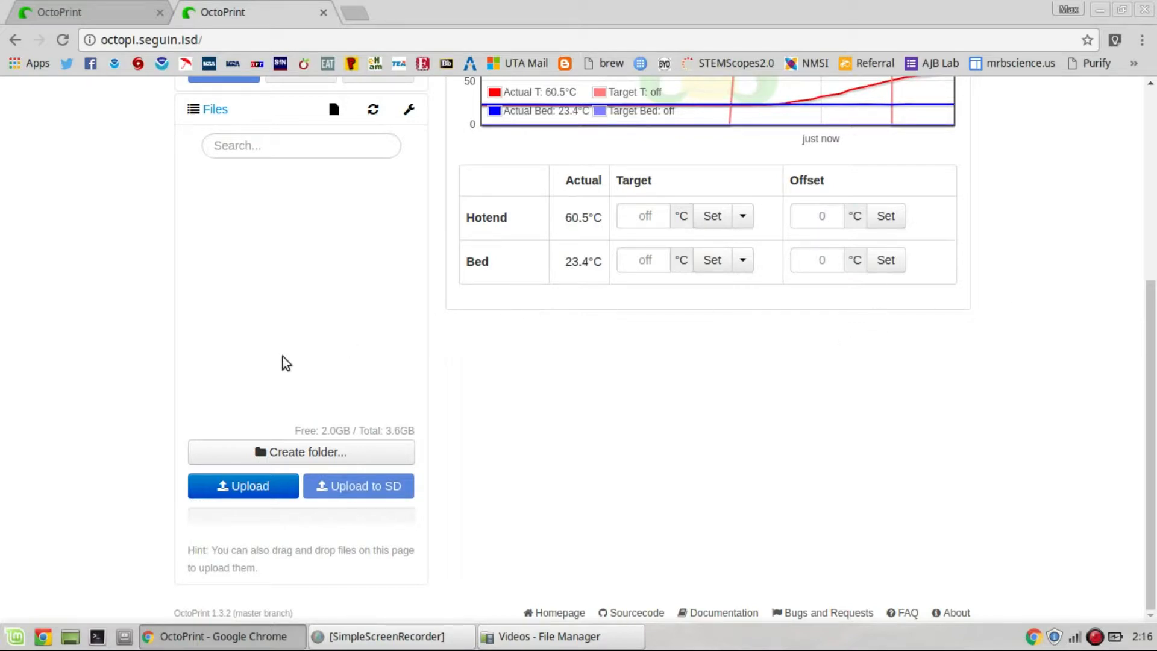
{"action": "left_click", "coordinate": [243, 485]}
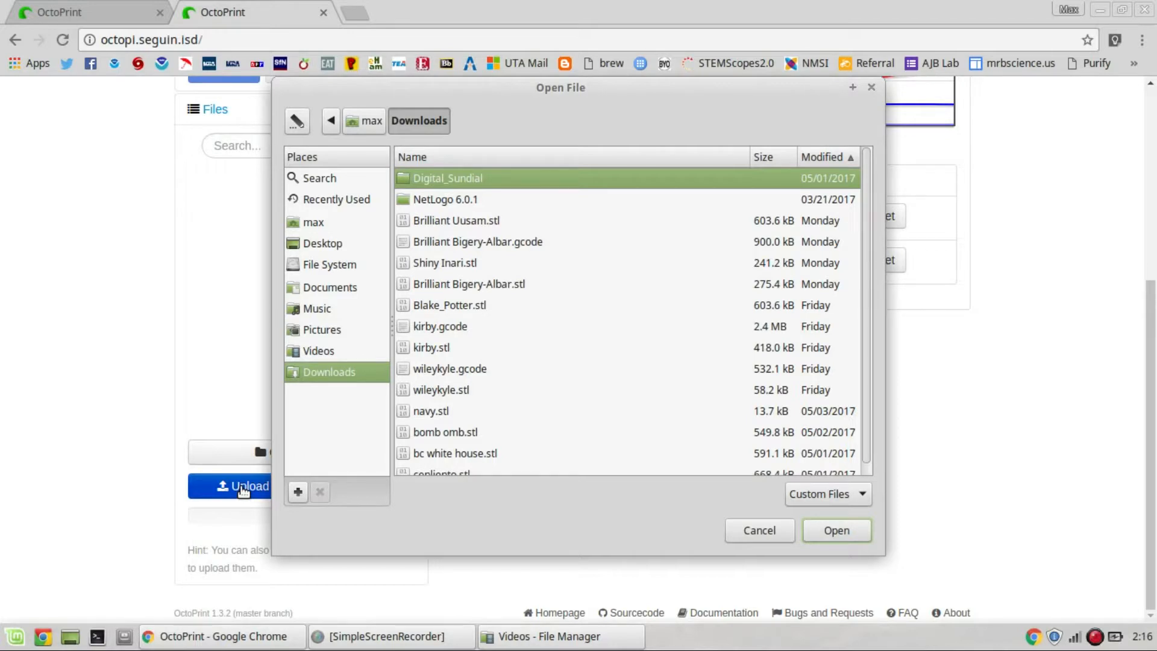
{"action": "mouse_move", "coordinate": [361, 174]}
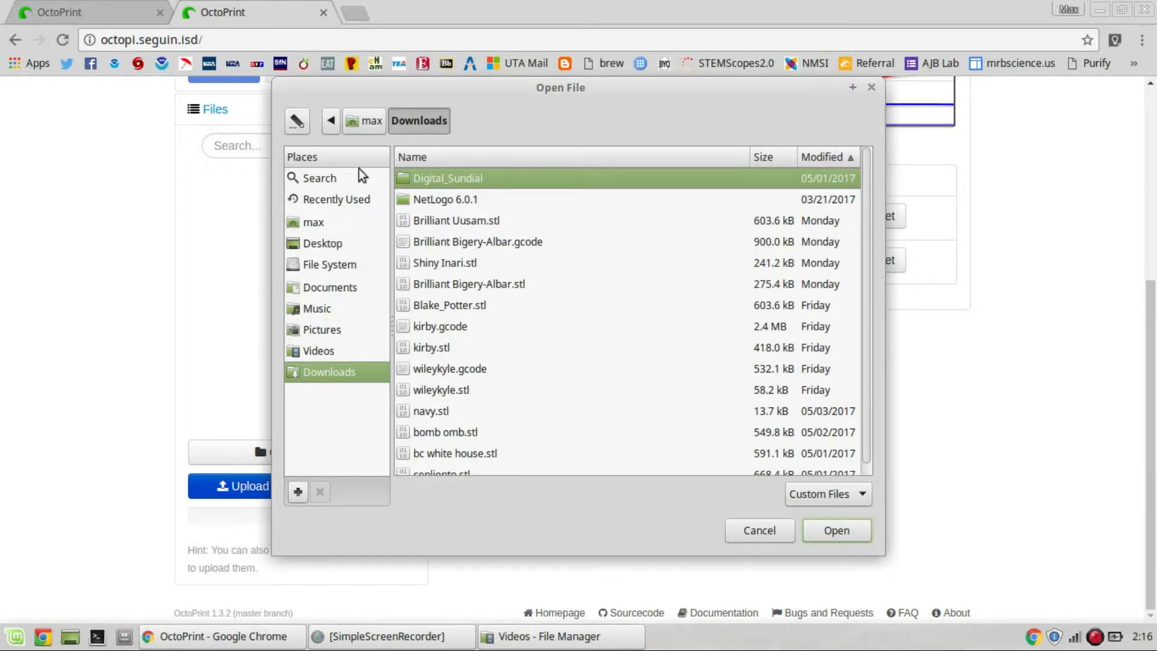
{"action": "mouse_move", "coordinate": [447, 299]}
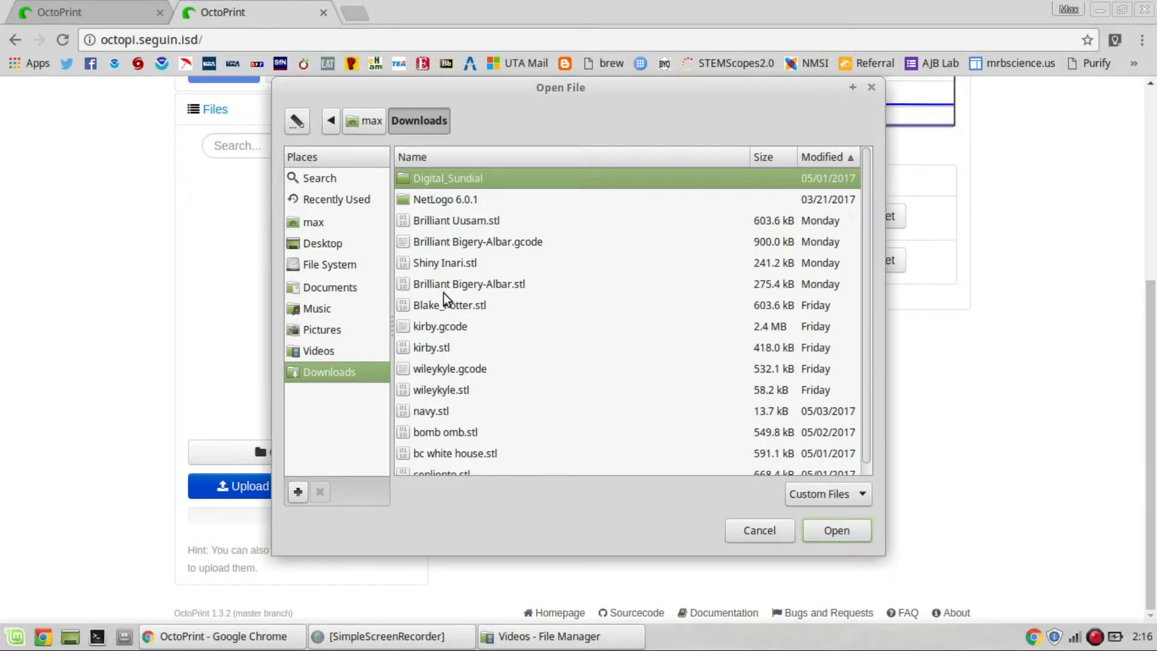
{"action": "mouse_move", "coordinate": [523, 317]}
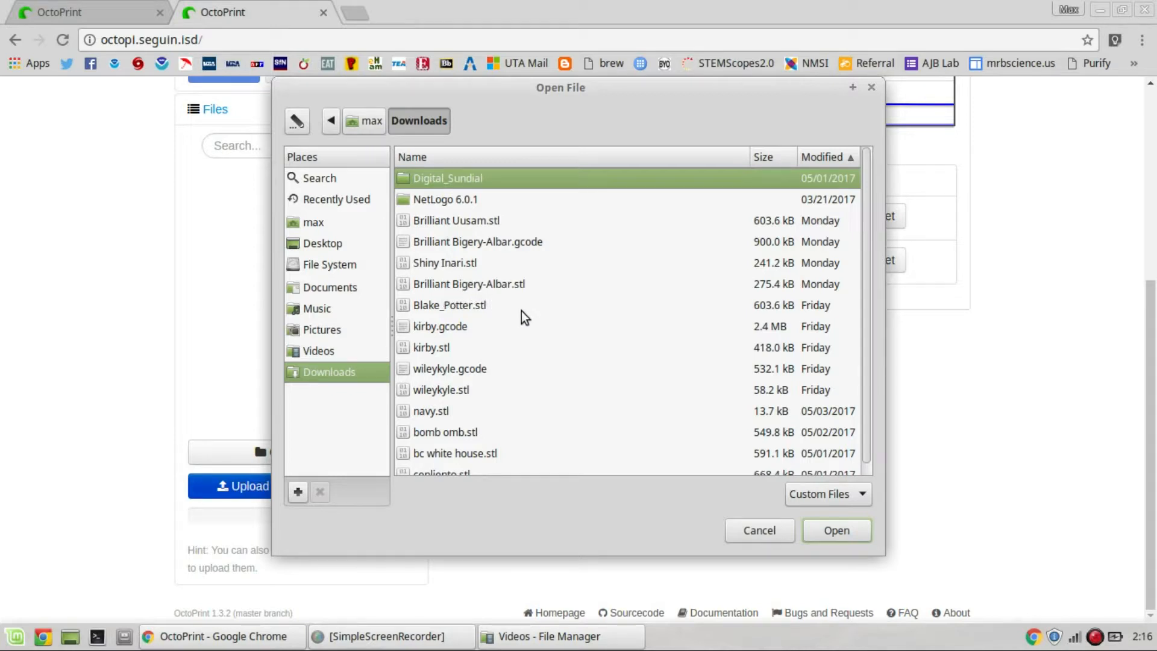
{"action": "mouse_move", "coordinate": [538, 326]}
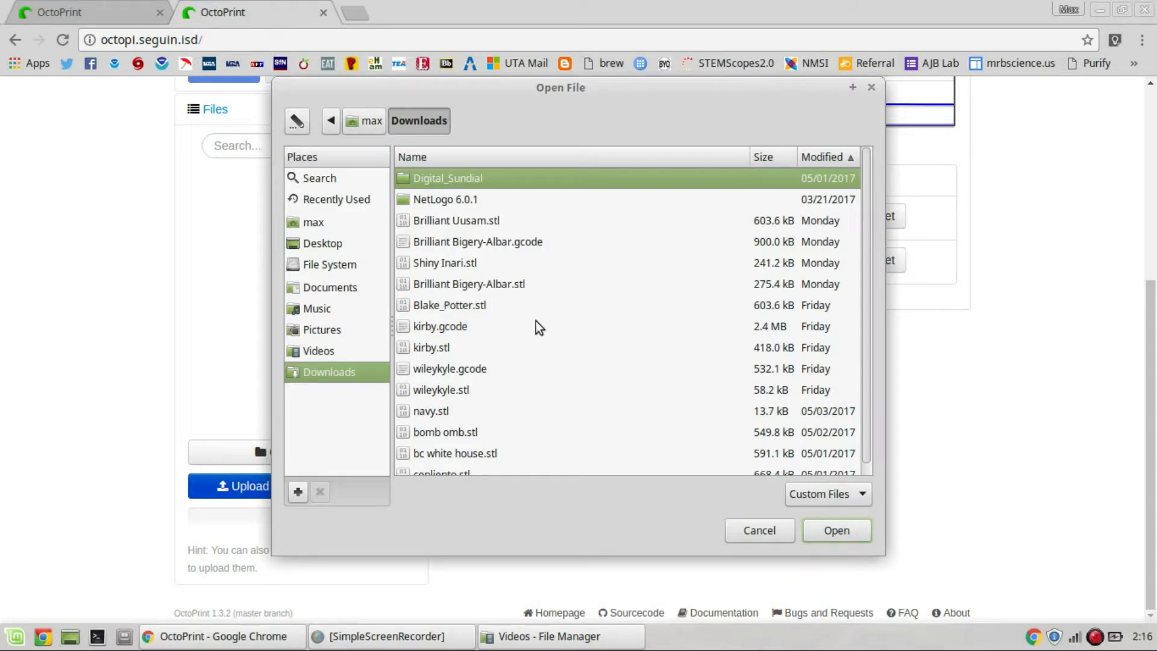
{"action": "scroll", "scroll_direction": "down", "scroll_amount": 3}
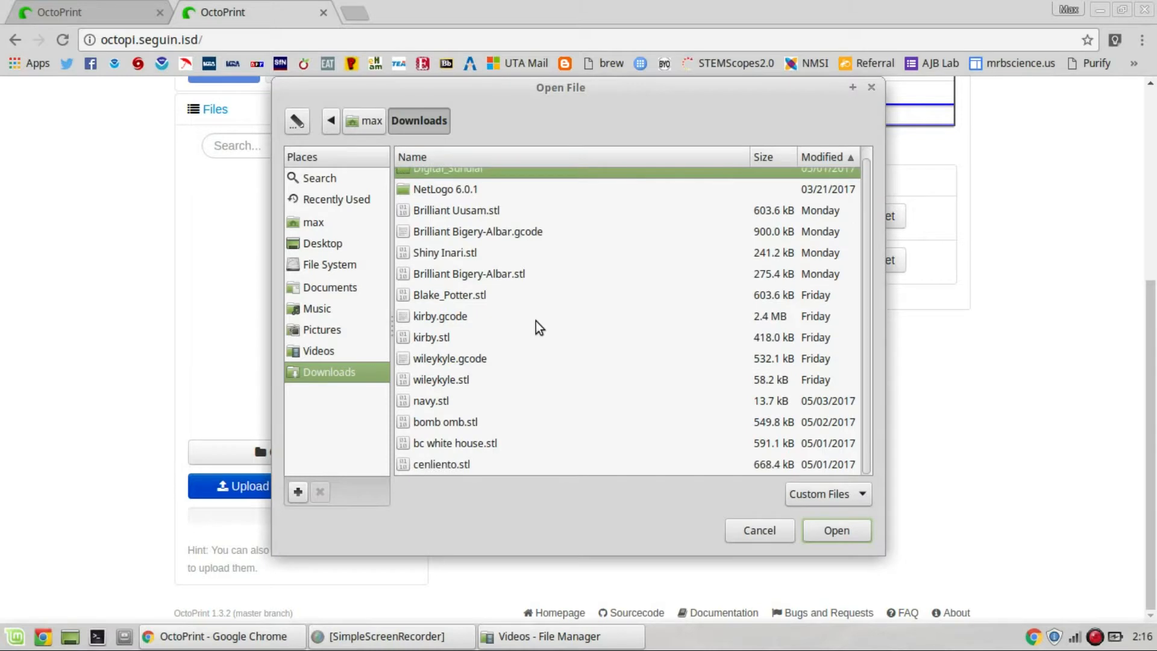
{"action": "scroll", "scroll_direction": "up", "scroll_amount": 3}
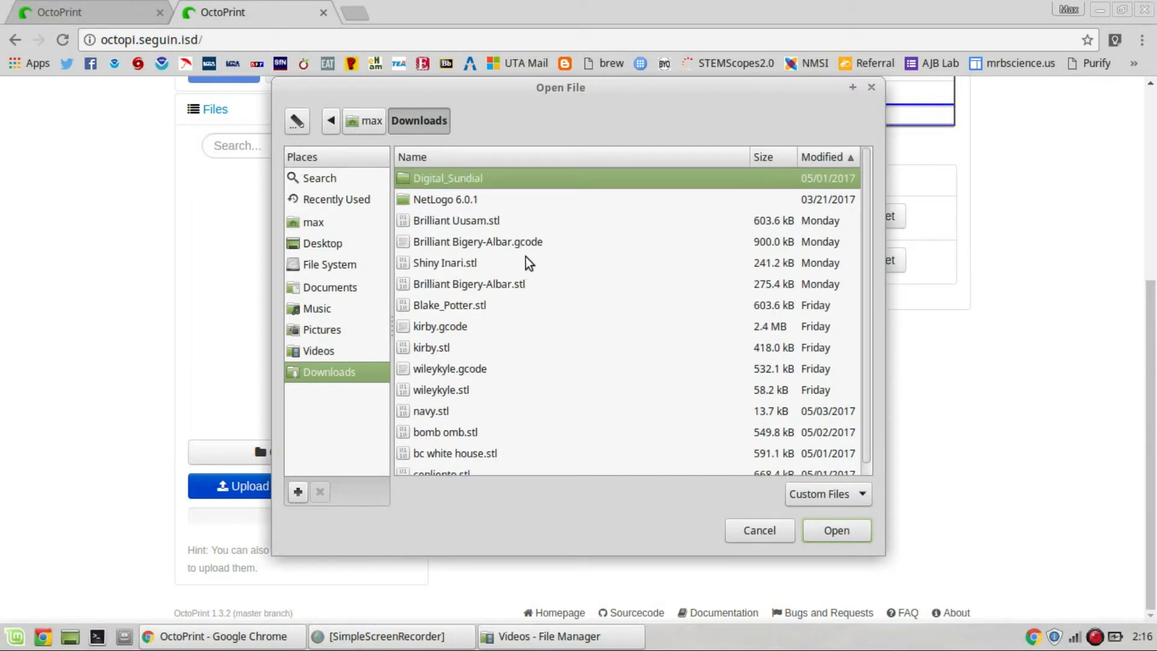
{"action": "mouse_move", "coordinate": [512, 247]}
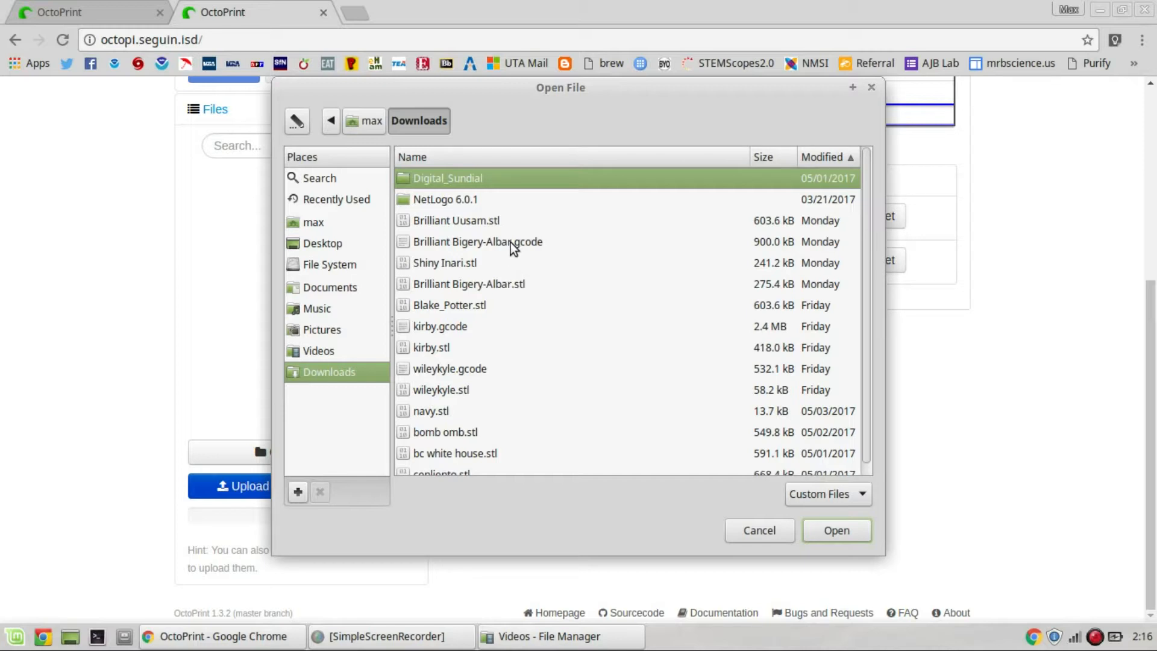
{"action": "left_click", "coordinate": [836, 529]}
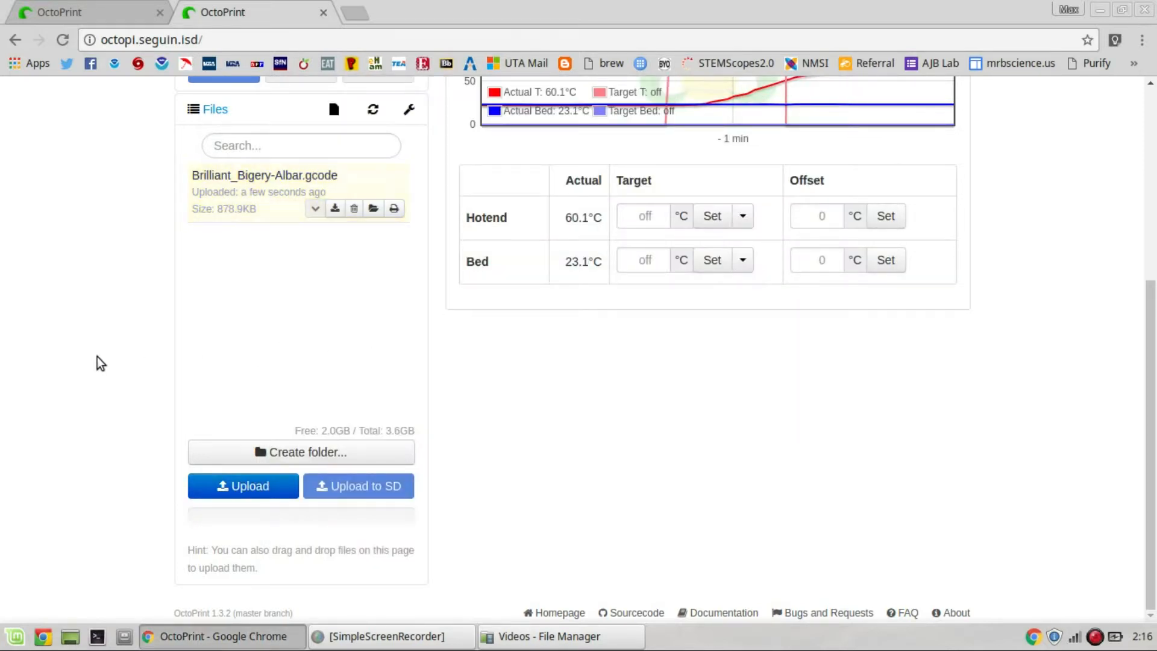
Load Brilliant_Bigery-Albar.gcode from the Files list and start printing it
{"action": "scroll", "scroll_direction": "up", "scroll_amount": 3}
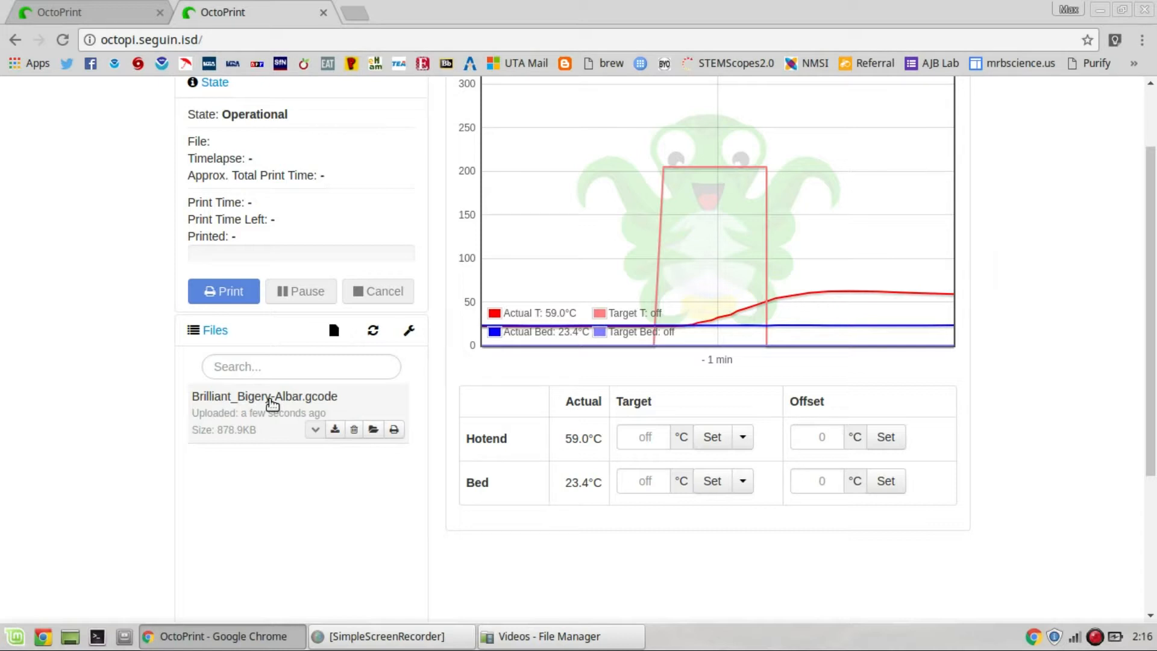
{"action": "scroll", "scroll_direction": "up", "scroll_amount": 3}
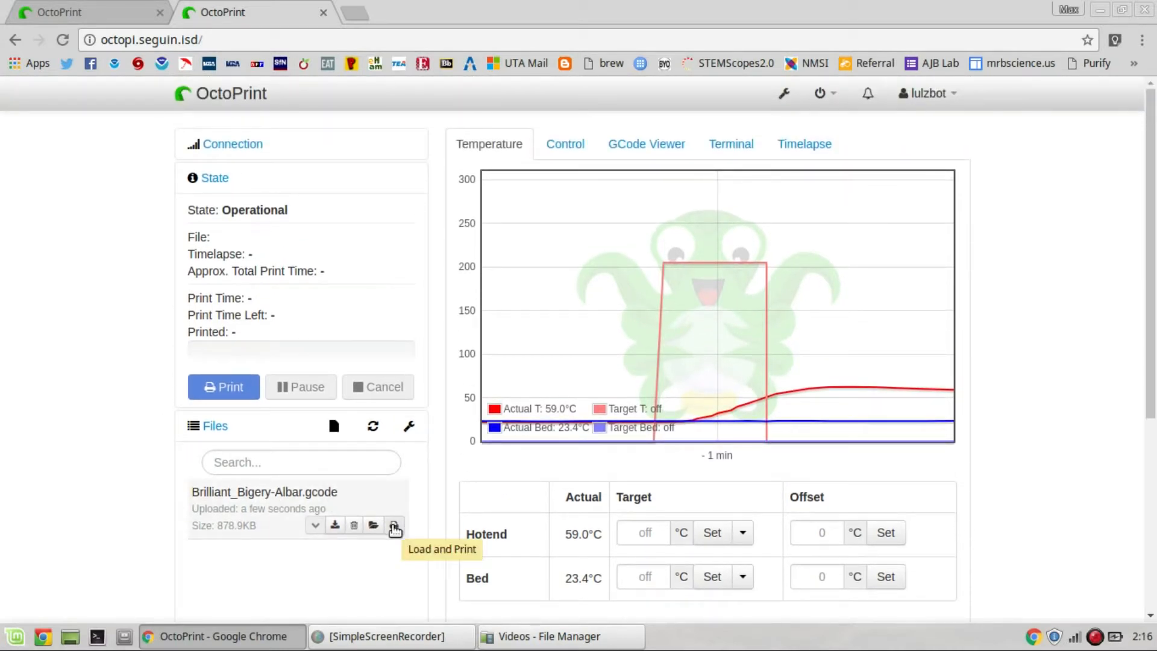
{"action": "mouse_move", "coordinate": [416, 544]}
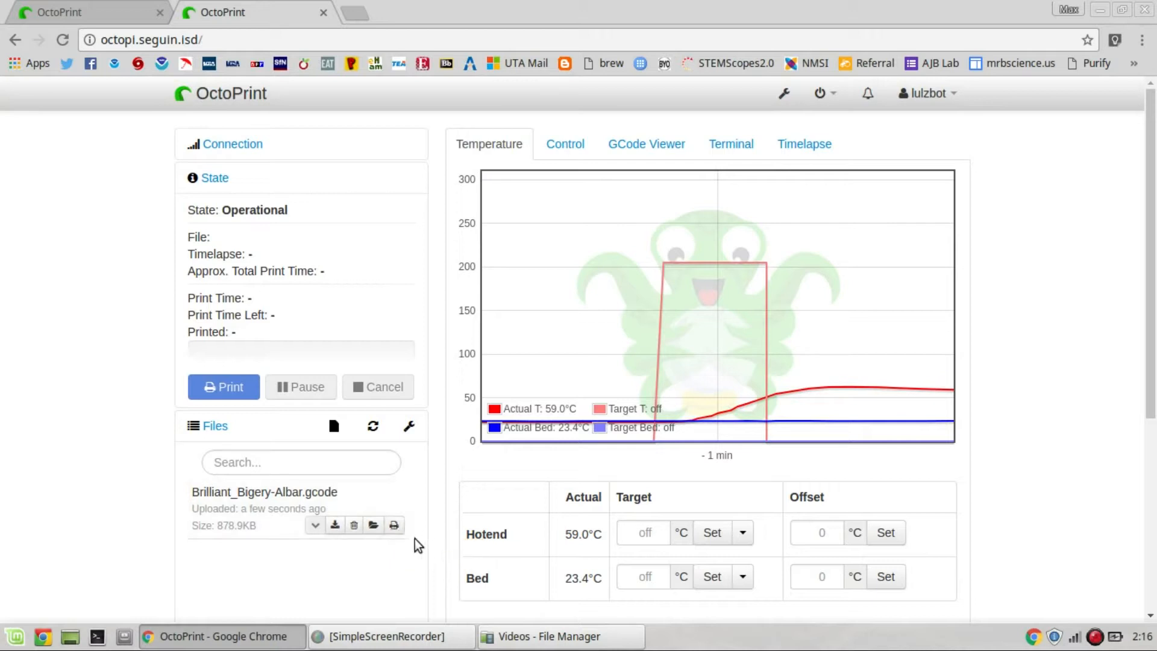
{"action": "mouse_move", "coordinate": [394, 525]}
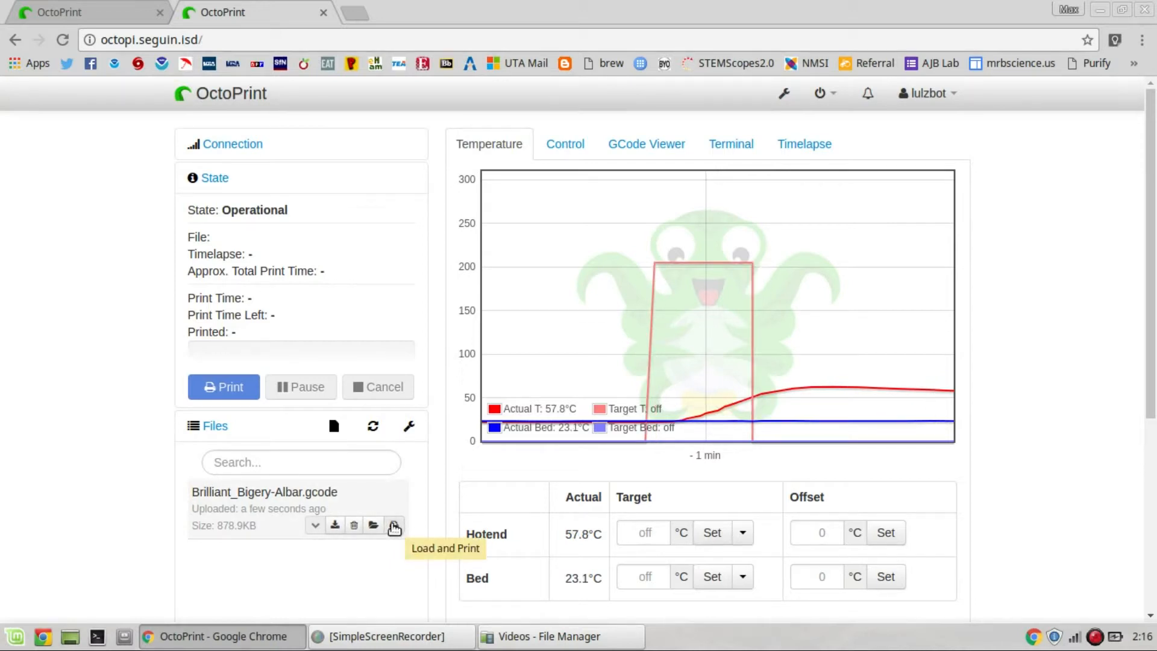
{"action": "left_click", "coordinate": [372, 525]}
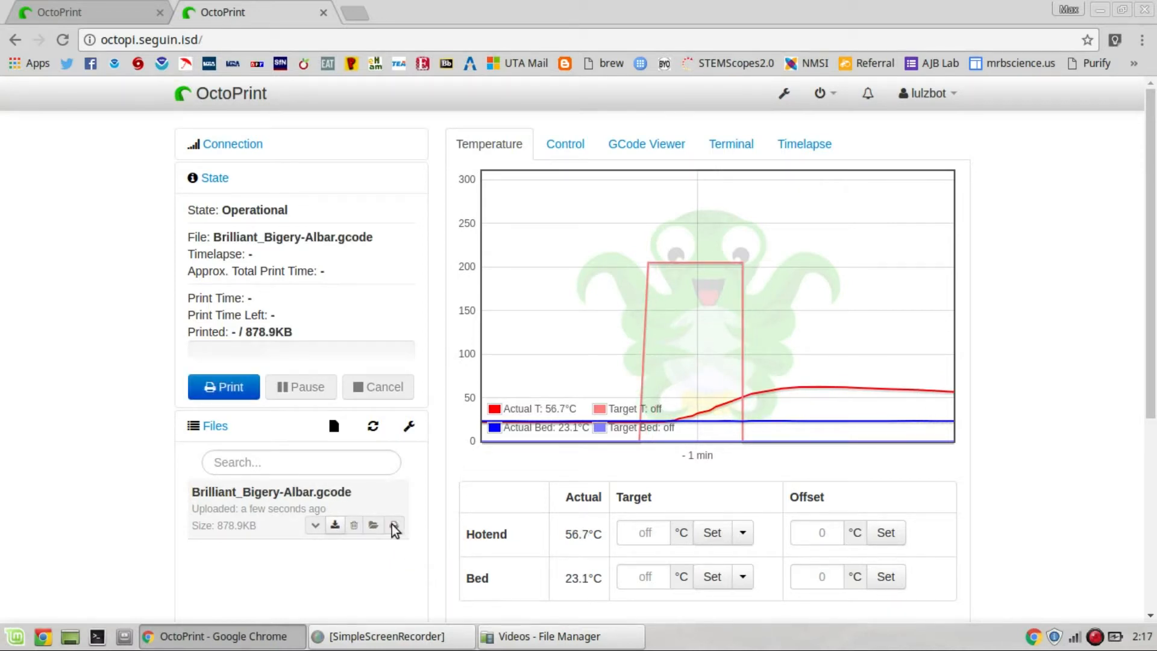
{"action": "left_click", "coordinate": [223, 386]}
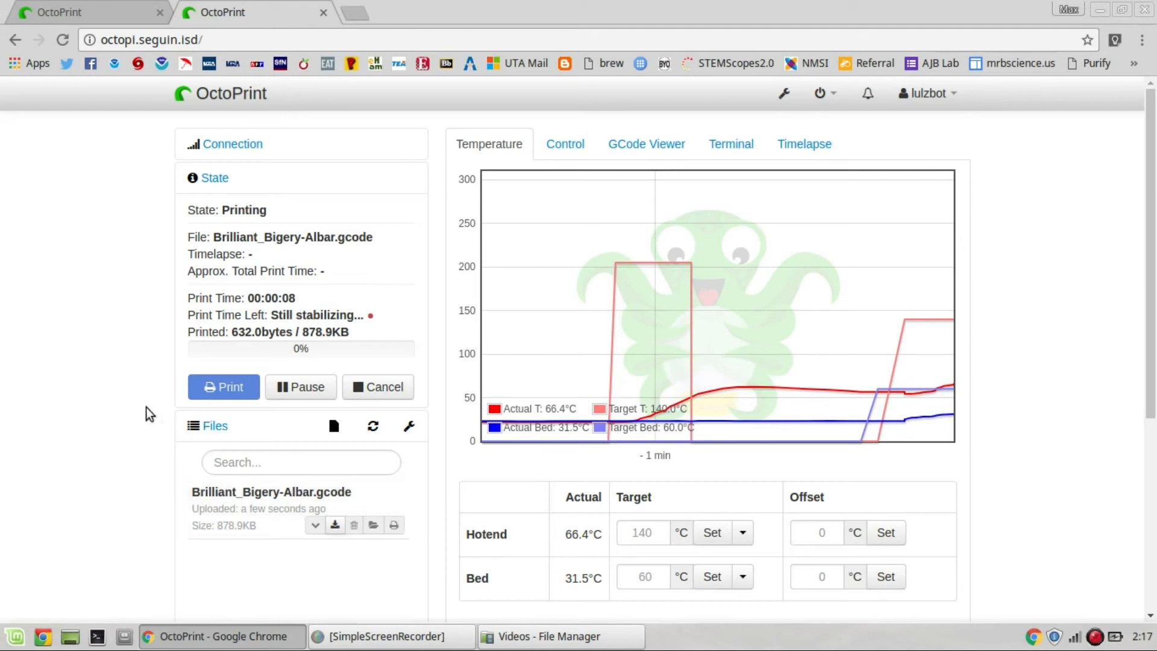
Cancel the running Brilliant_Bigery-Albar.gcode print from the State panel
{"action": "left_click", "coordinate": [378, 387]}
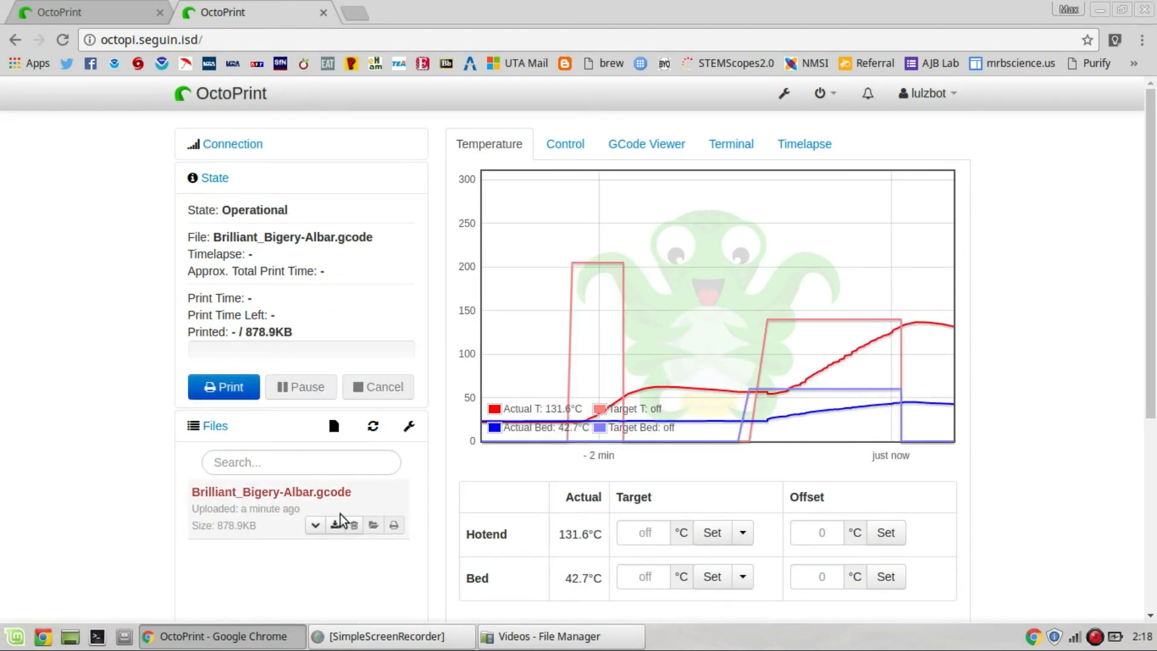
{"action": "mouse_move", "coordinate": [354, 524]}
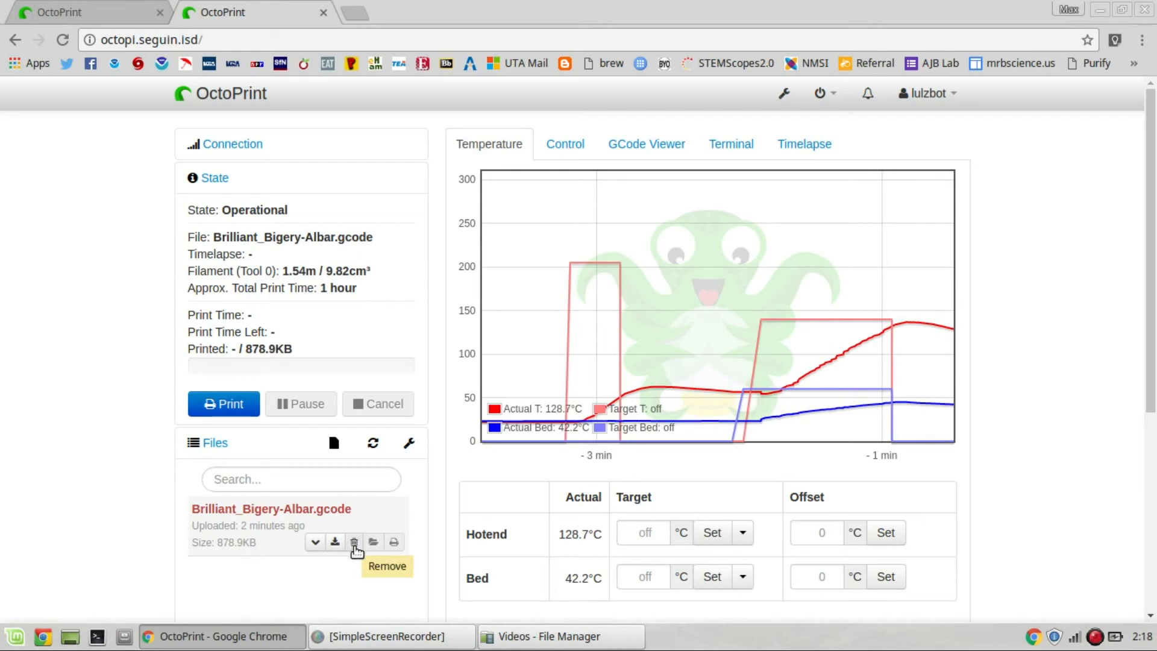